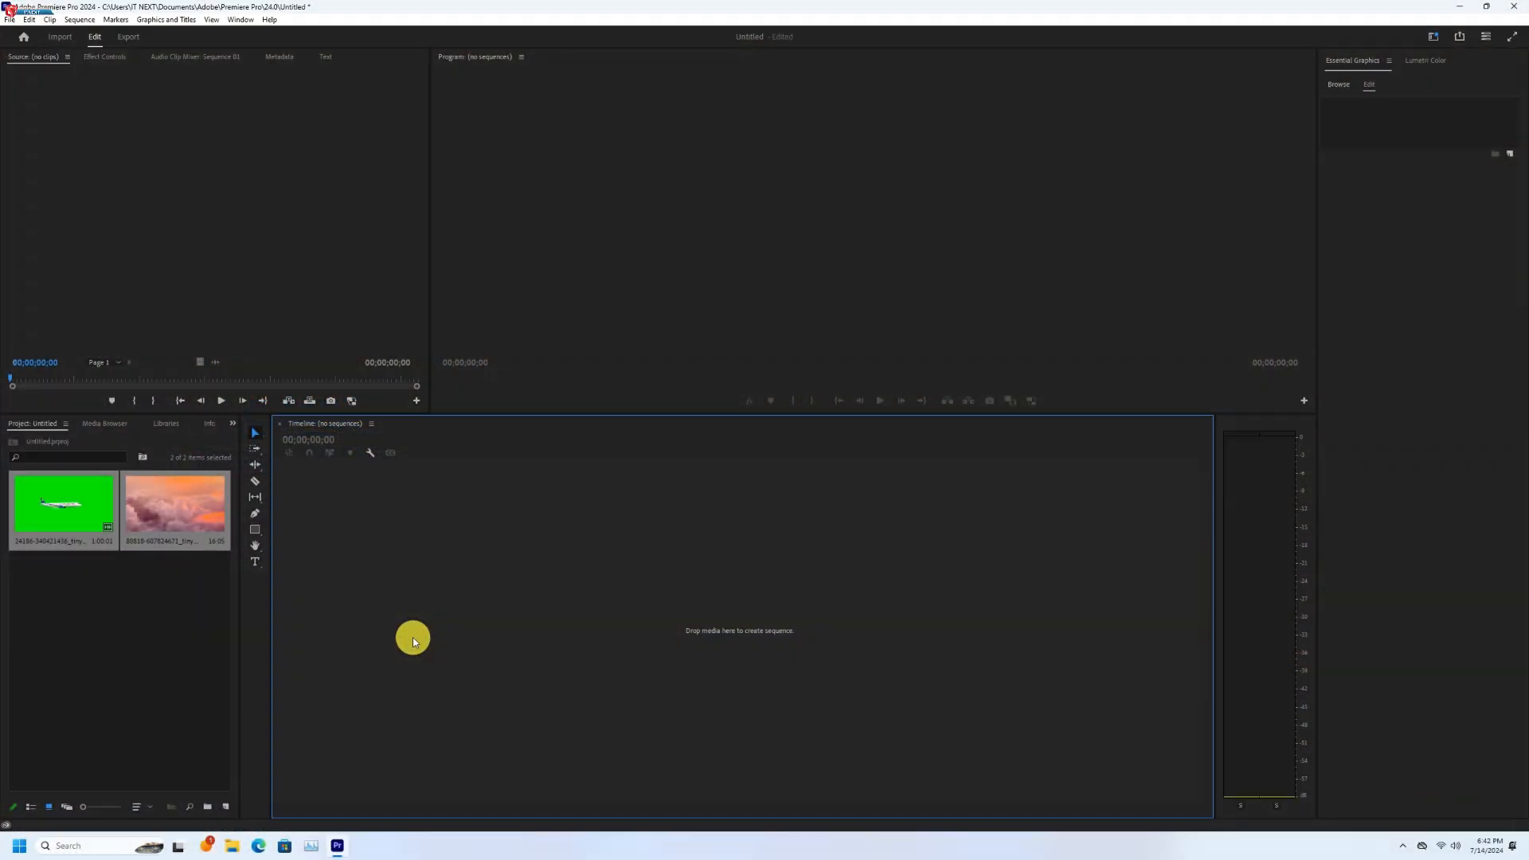
pyautogui.moveTo(407, 634)
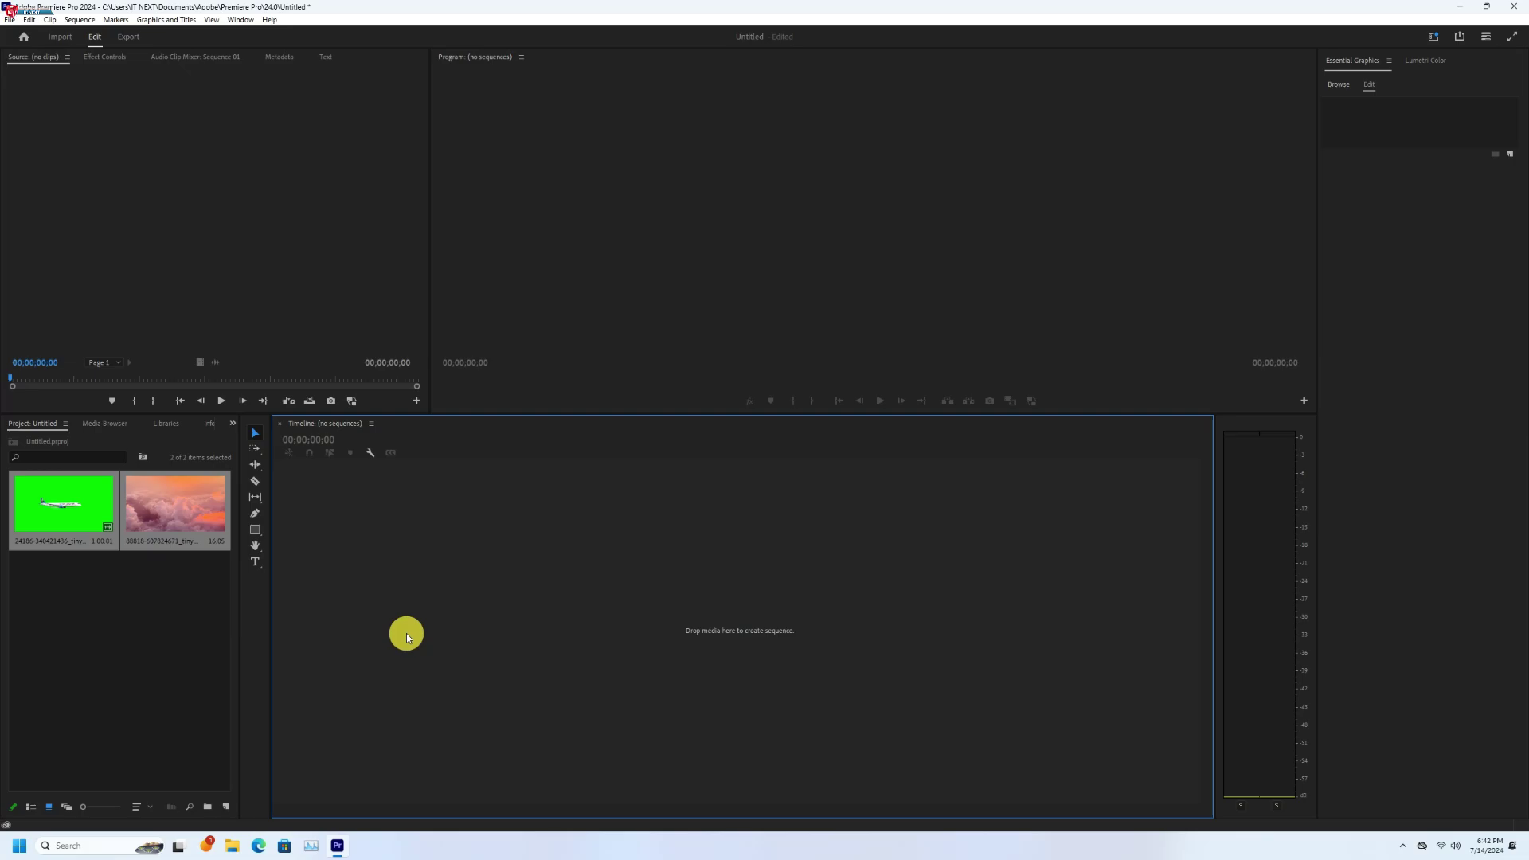
# - Start a new sequence by dropping the sunset cloud clip onto the empty Timeline
pyautogui.click(173, 510)
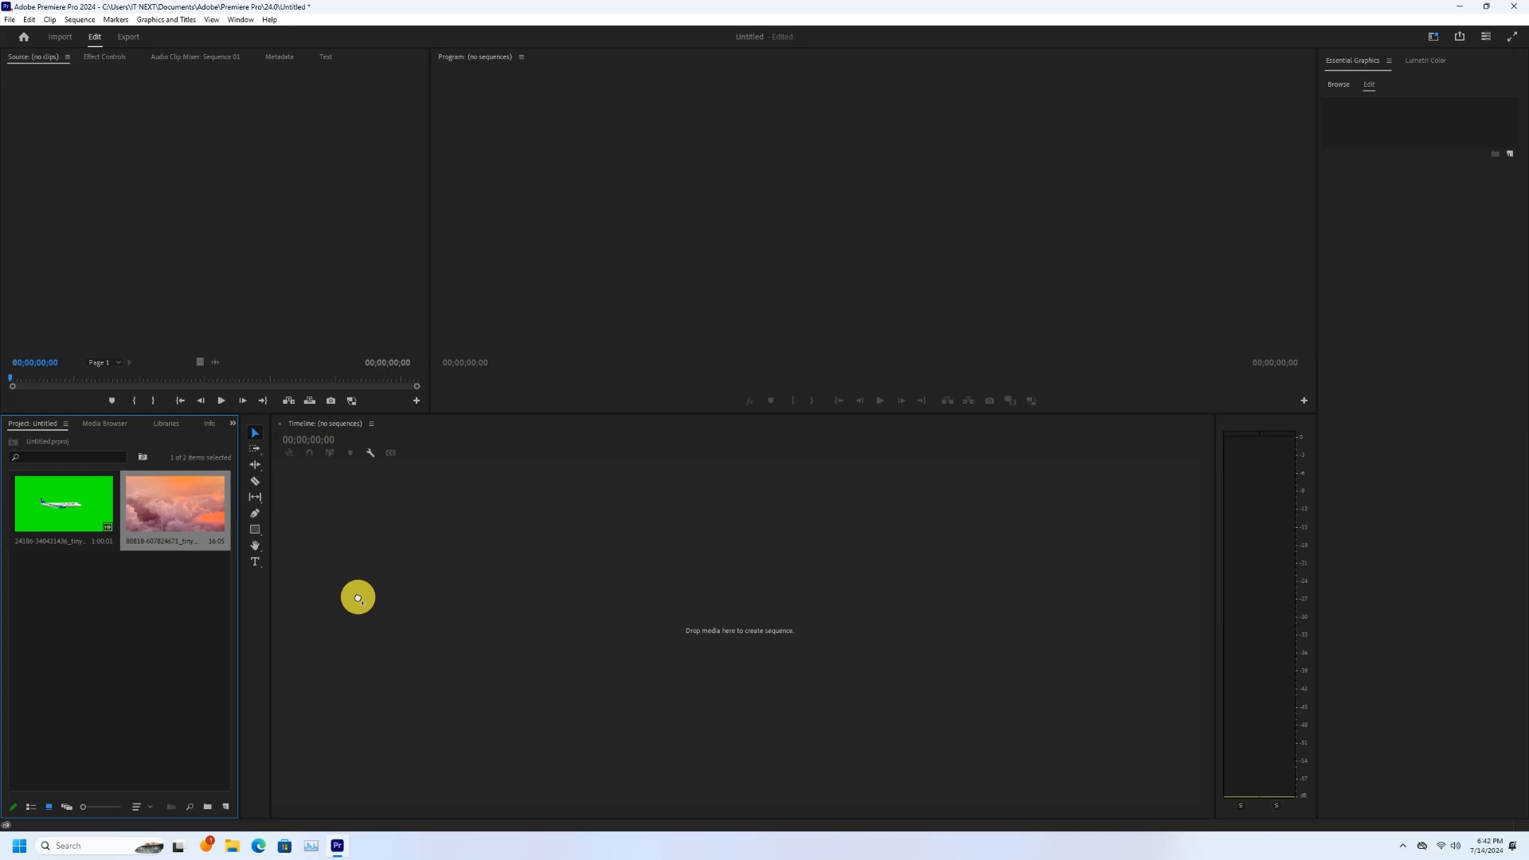
pyautogui.moveTo(173, 501); pyautogui.dragTo(584, 621)
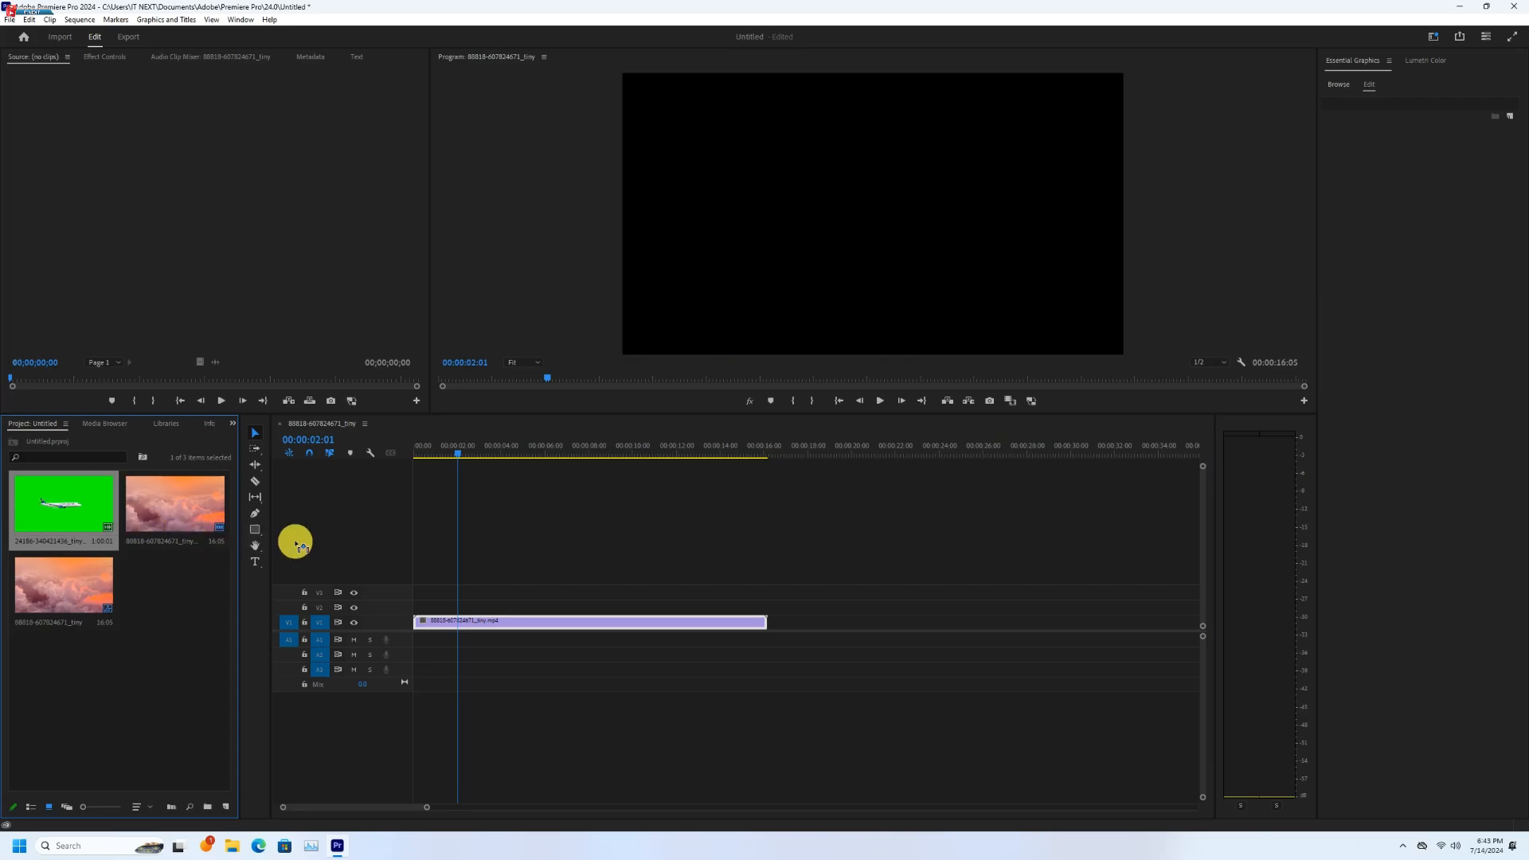
# - Place the green-screen airplane clip on track V3 above the cloud clip
pyautogui.moveTo(62, 502); pyautogui.dragTo(411, 602)
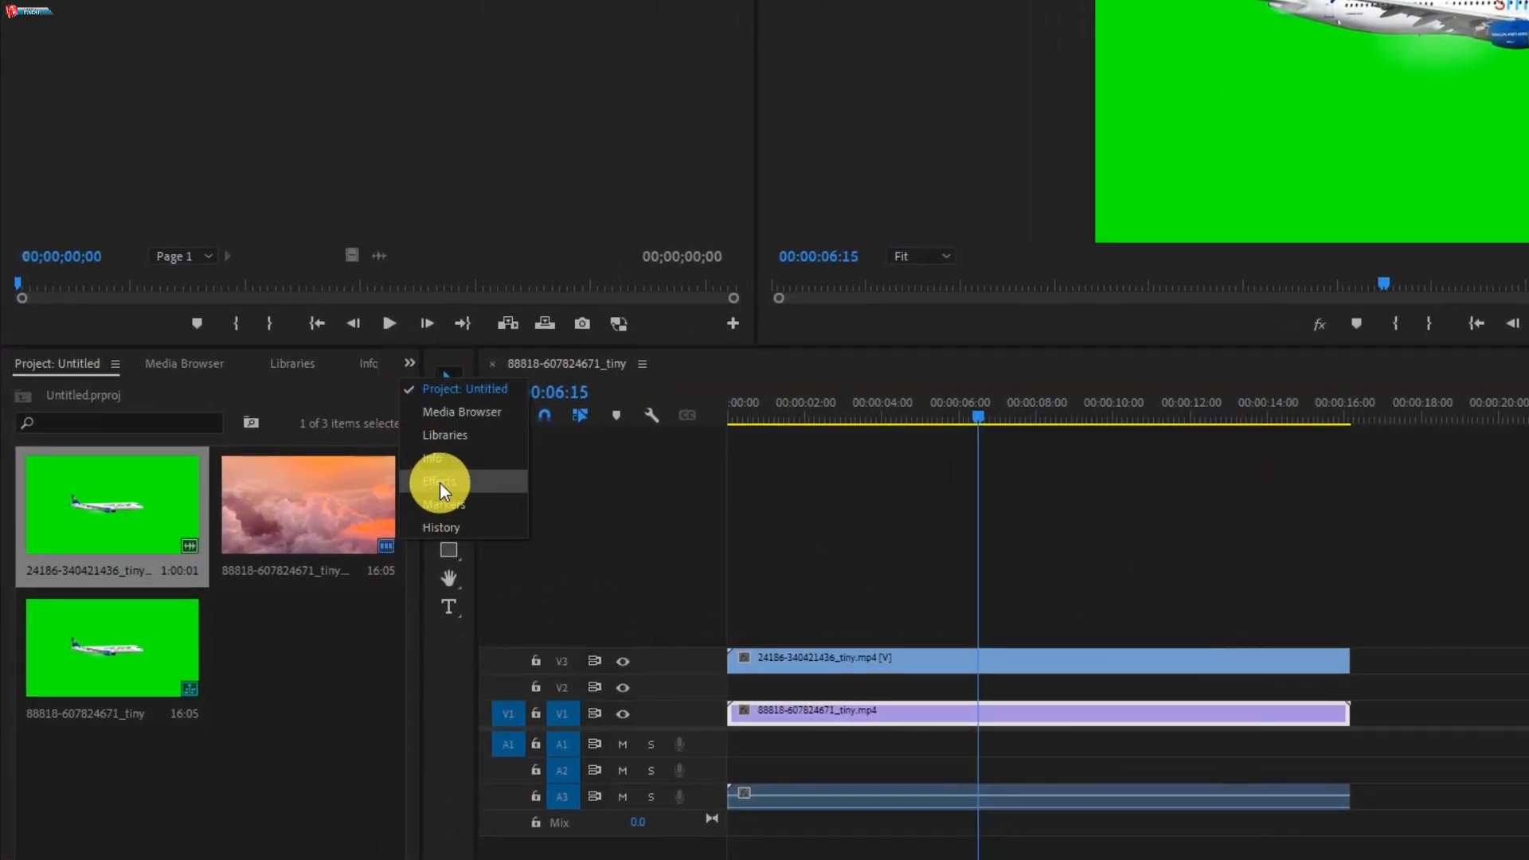
# - Show the Effects panel and filter it with the search term 'key'
pyautogui.click(437, 481)
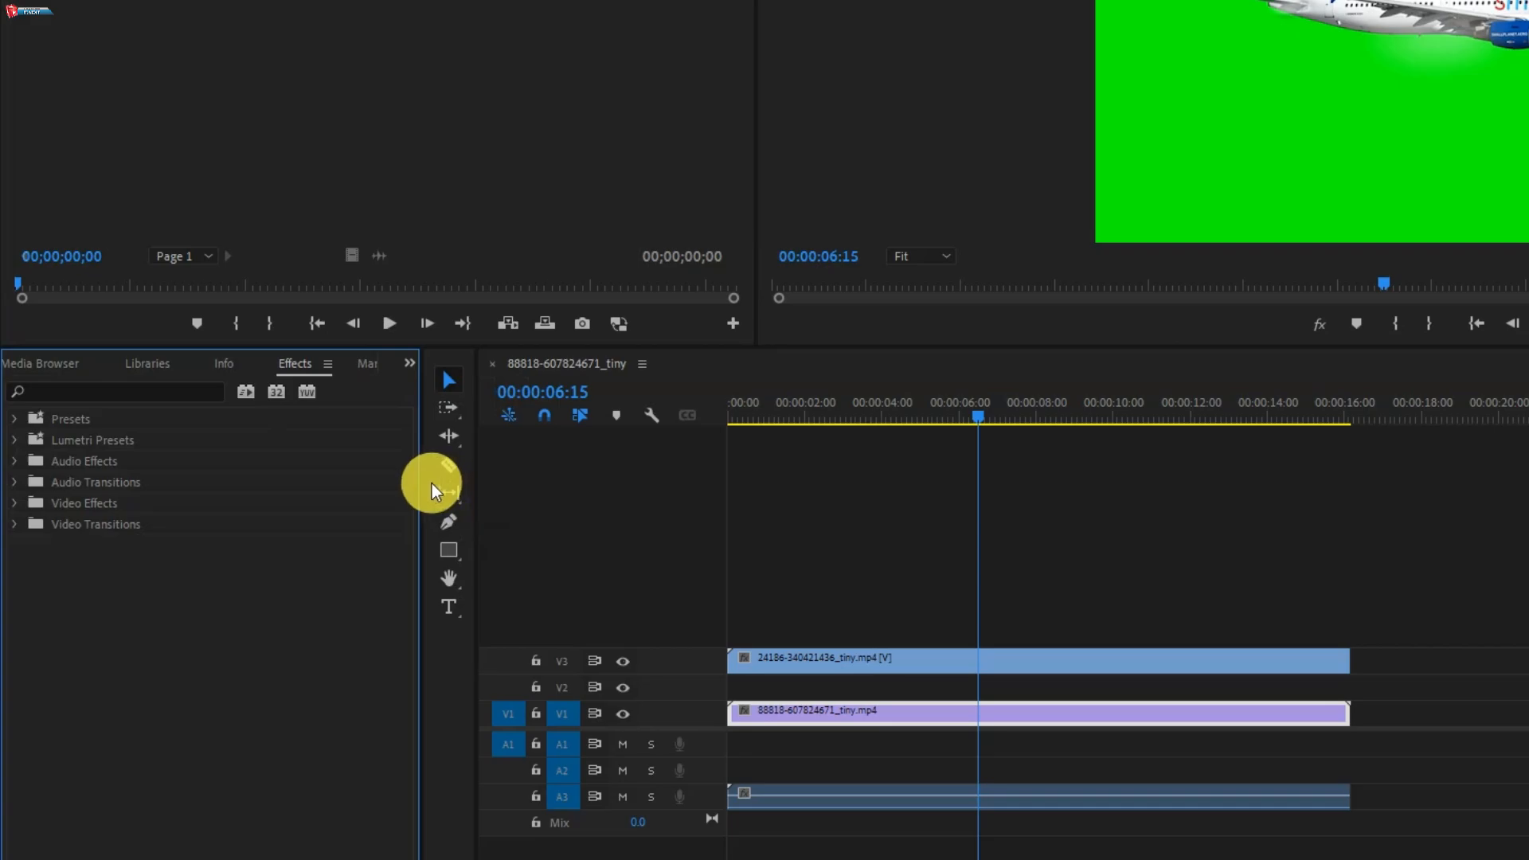
pyautogui.click(79, 392)
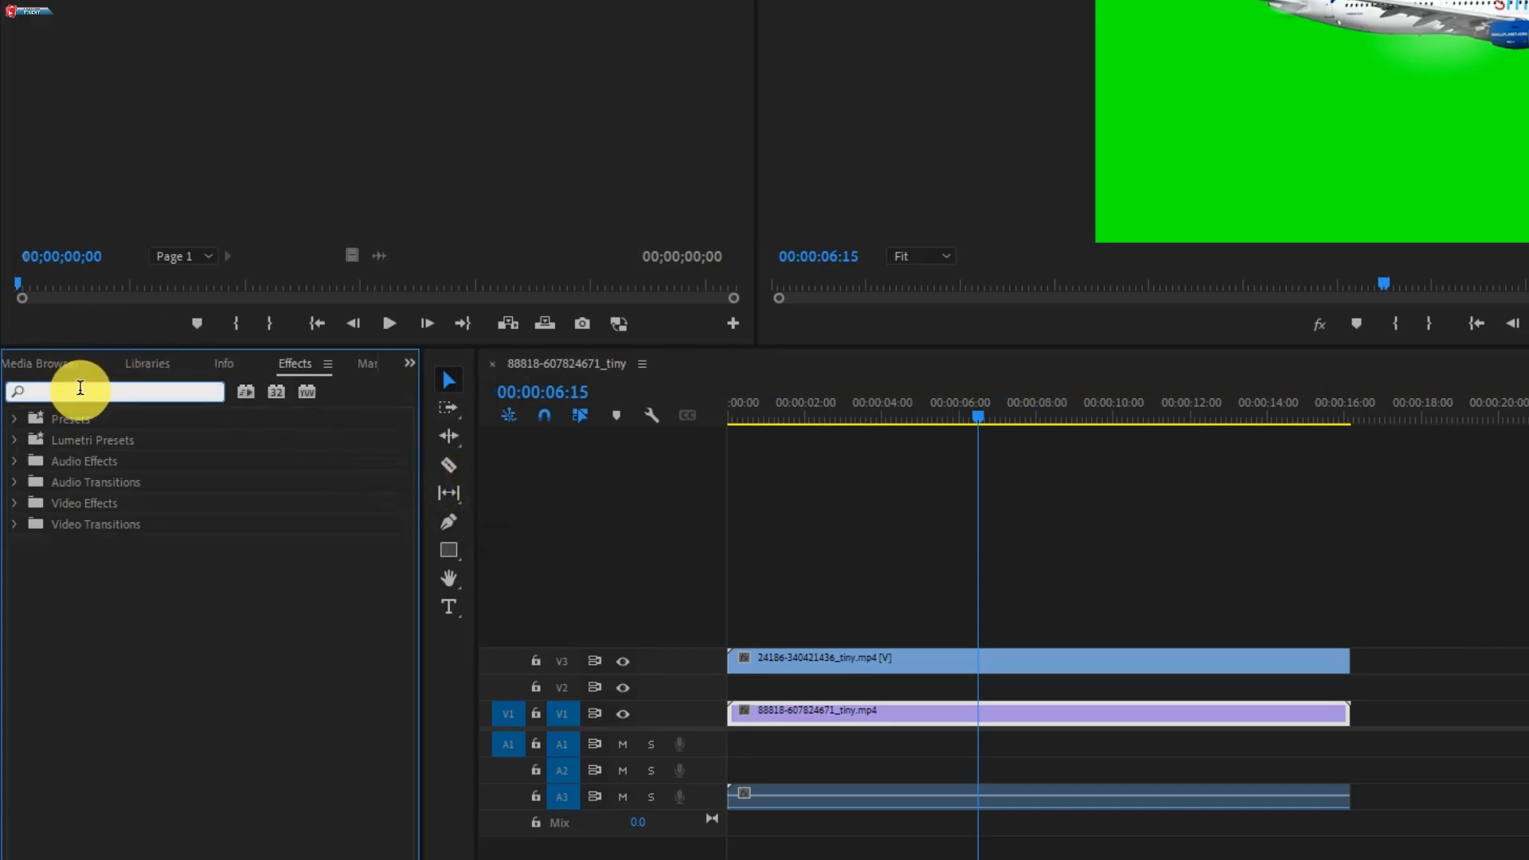
pyautogui.write('key')
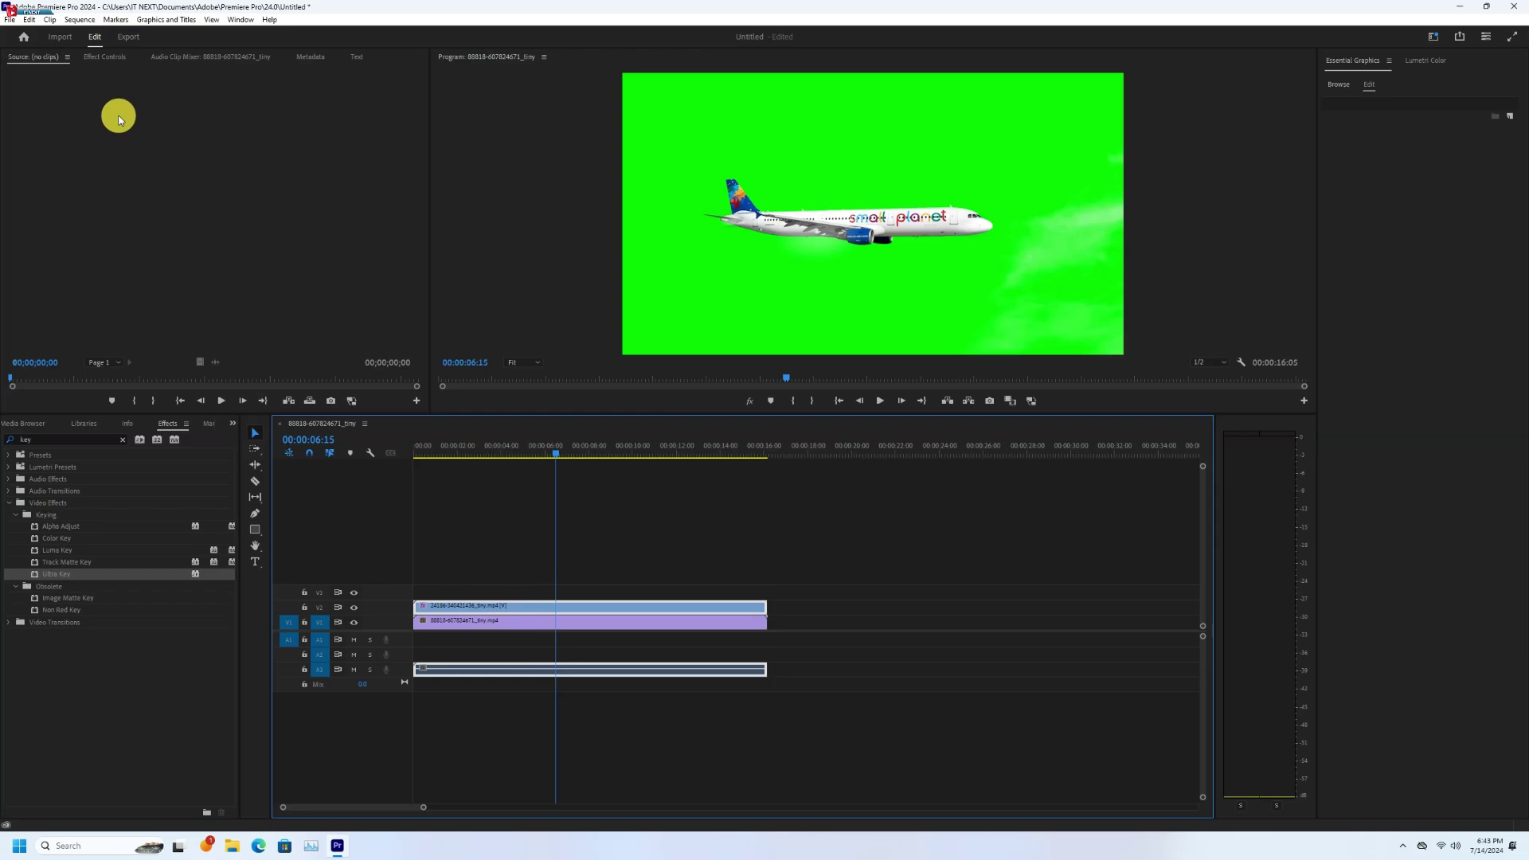
# - Sample the green background with the Ultra Key Key Color eyedropper to remove it
pyautogui.click(105, 57)
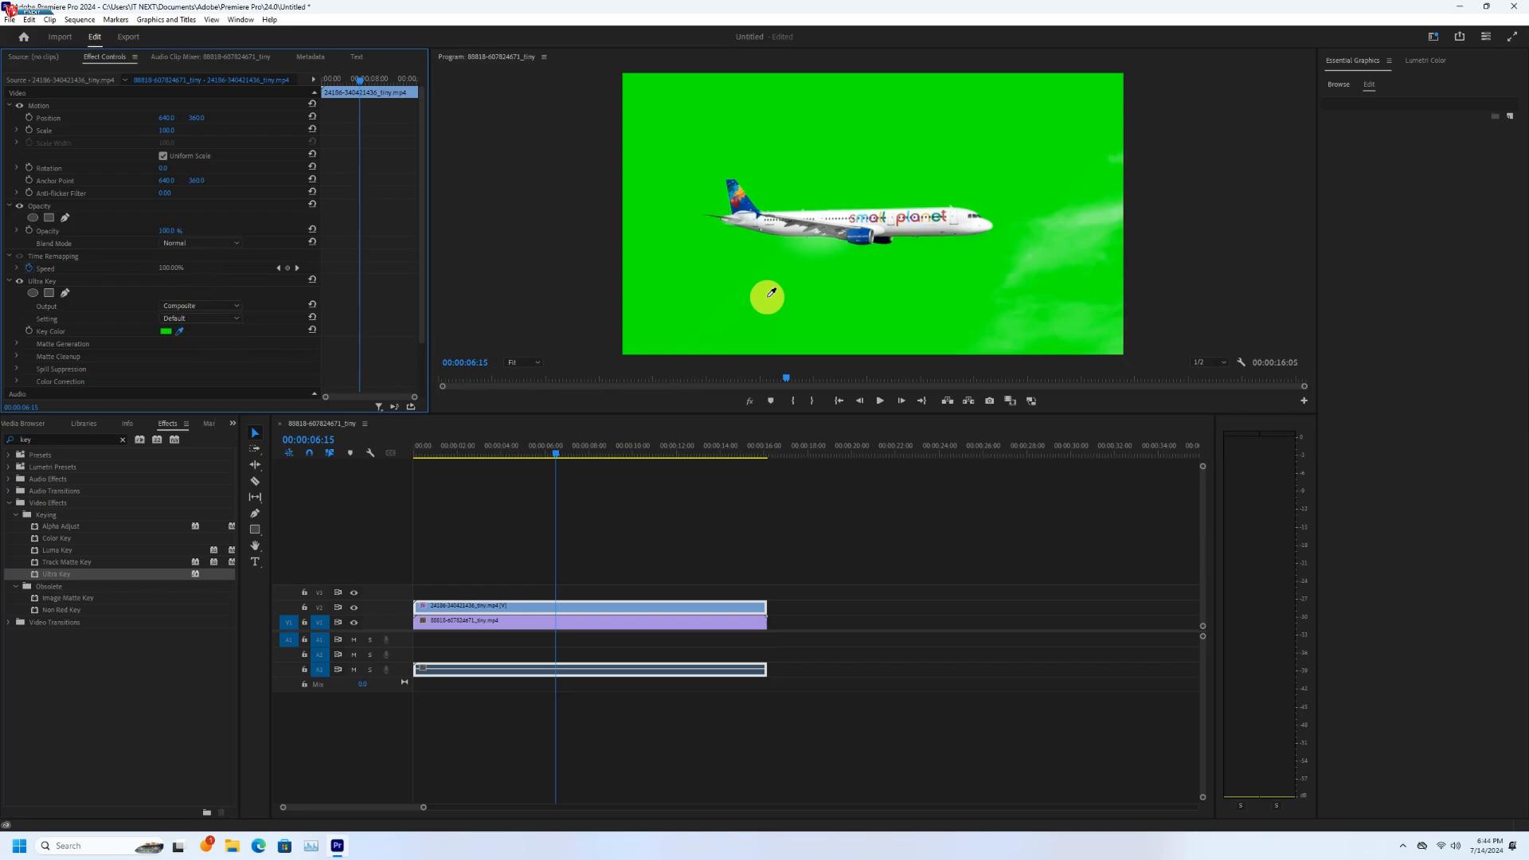
pyautogui.click(768, 296)
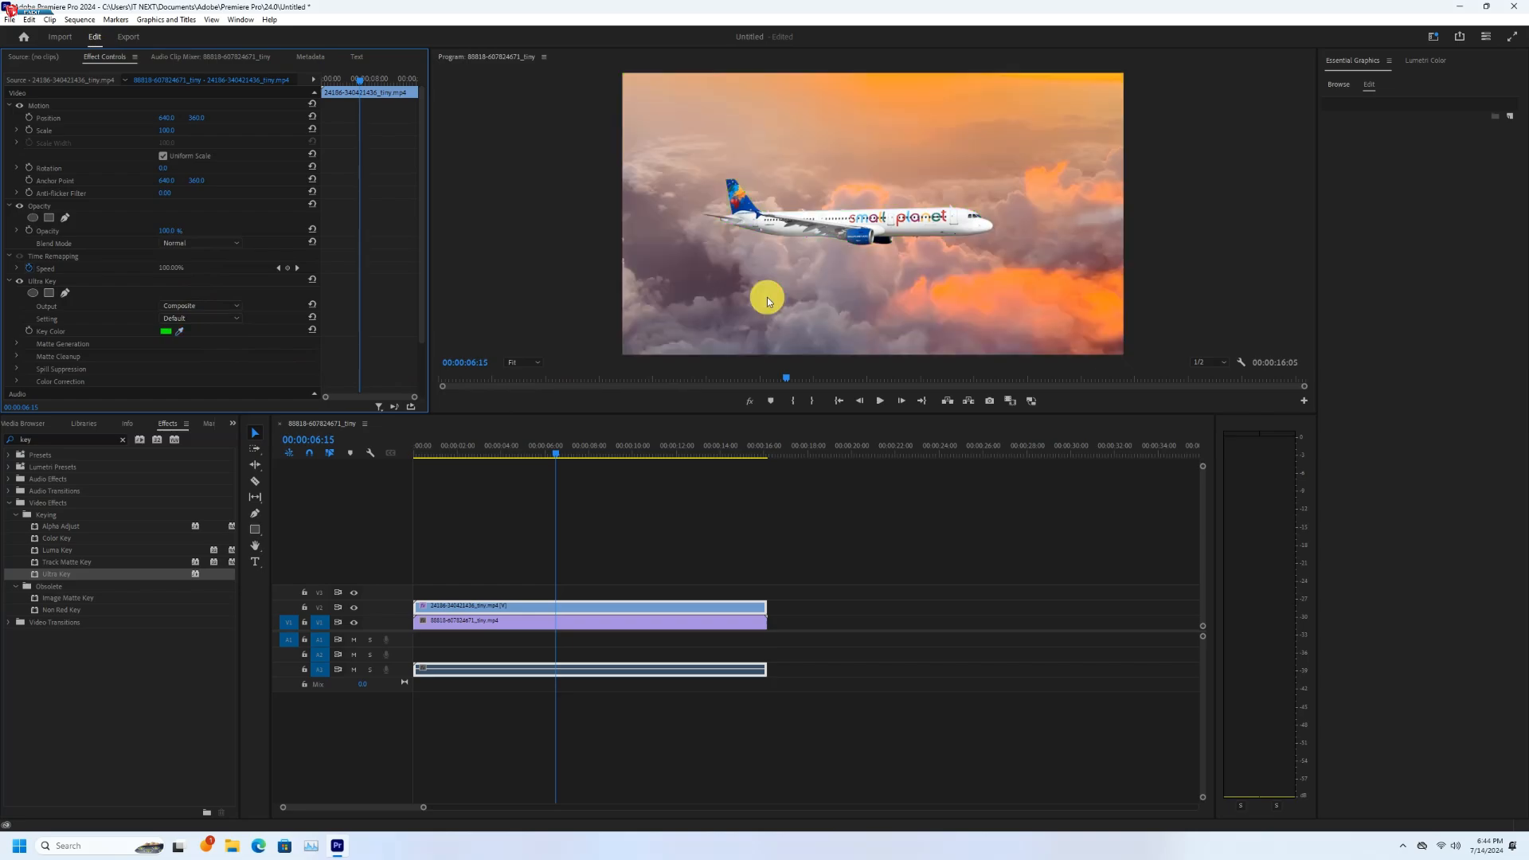